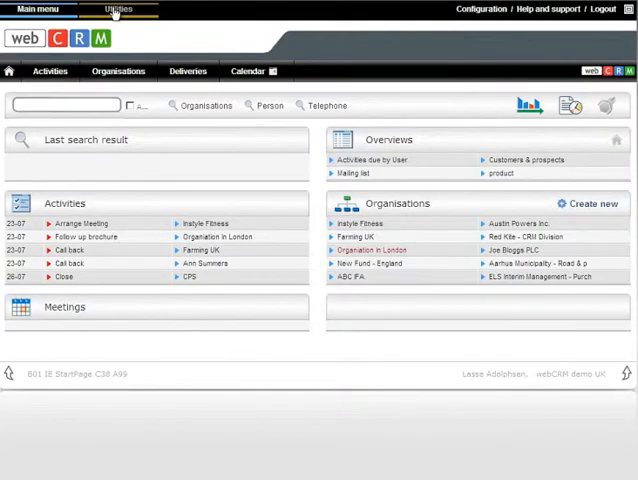
- From Utilities, go to the saved overviews list and begin a new overview
click(118, 8)
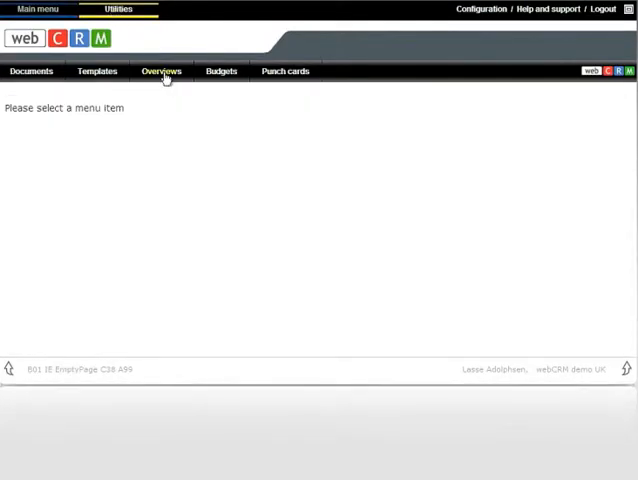
click(160, 72)
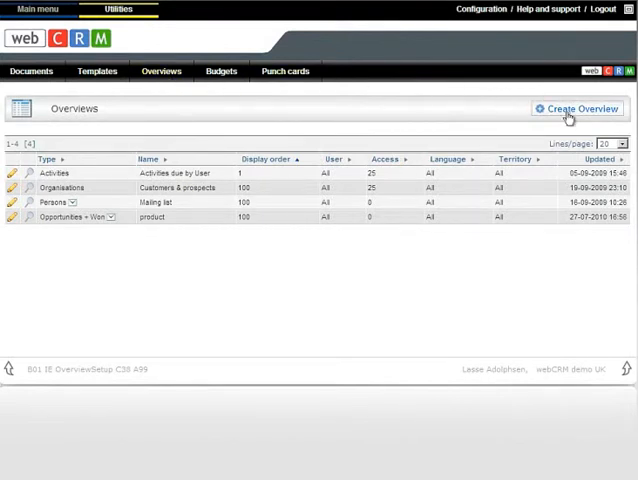
click(576, 108)
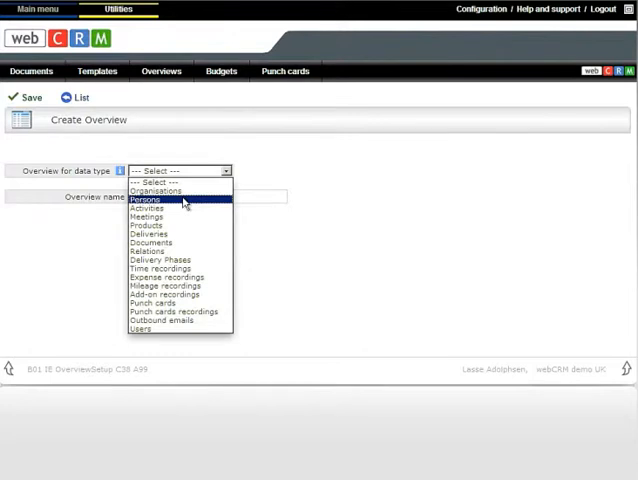
- Save a new Persons overview named 'Interest search'
click(150, 198)
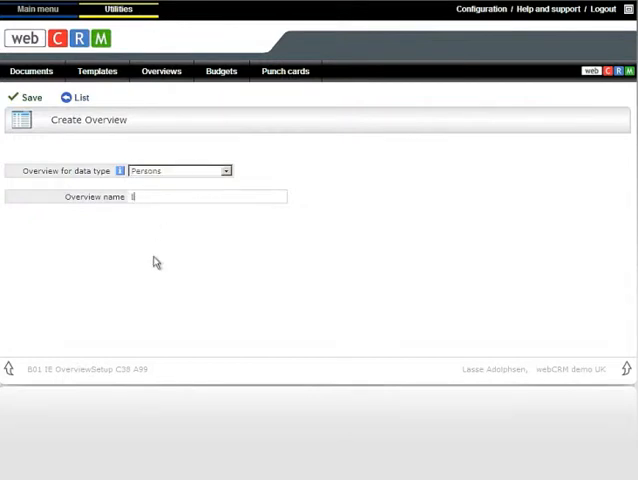
text(Interest sea)
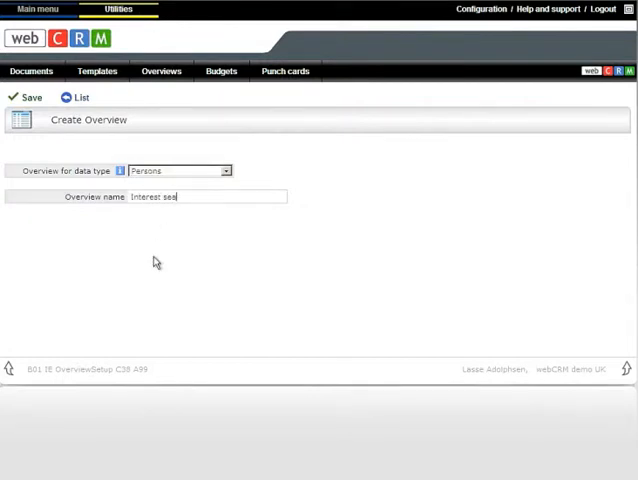
text(rch)
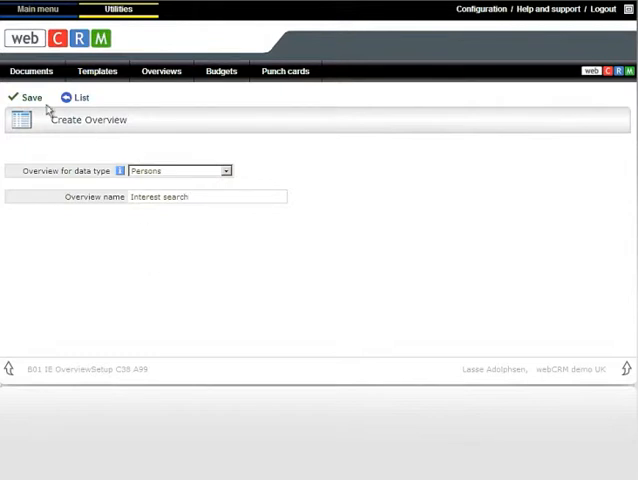
click(28, 96)
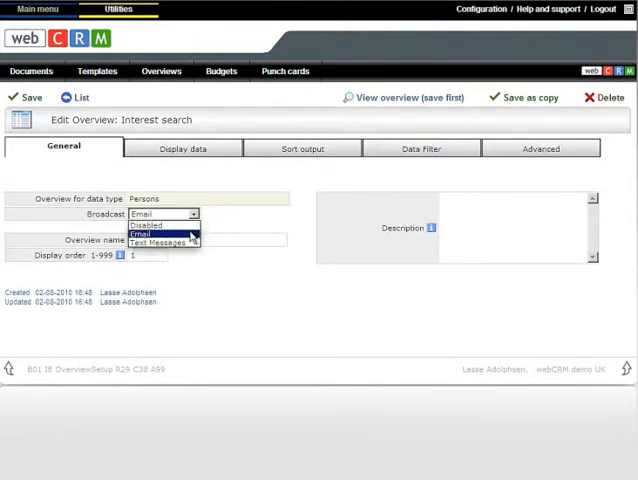
mouse_move(160, 244)
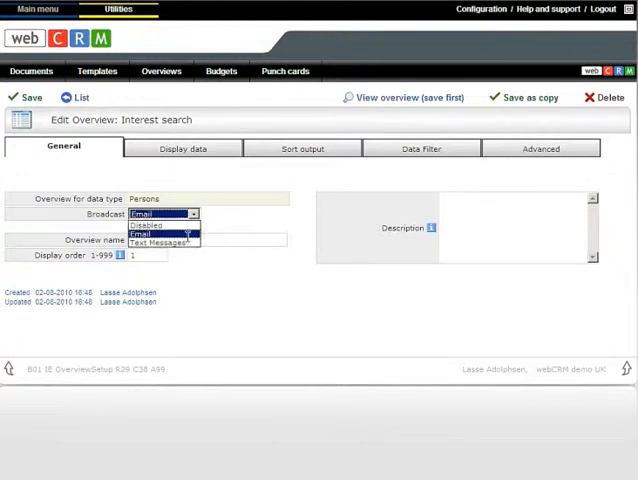
- Keep Email as the broadcast option on the General settings and save
click(144, 234)
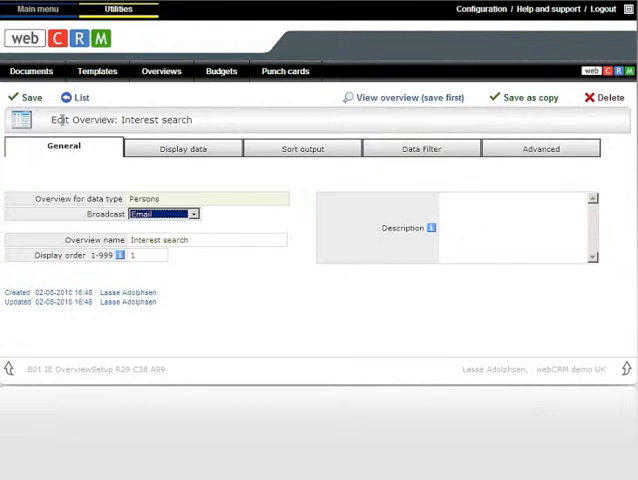
click(30, 96)
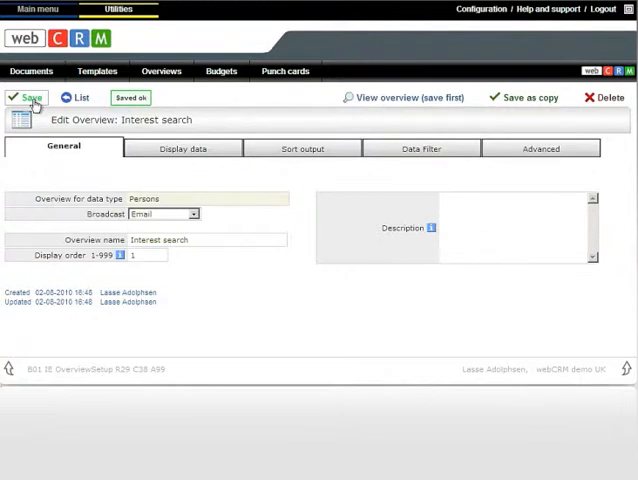
mouse_move(62, 108)
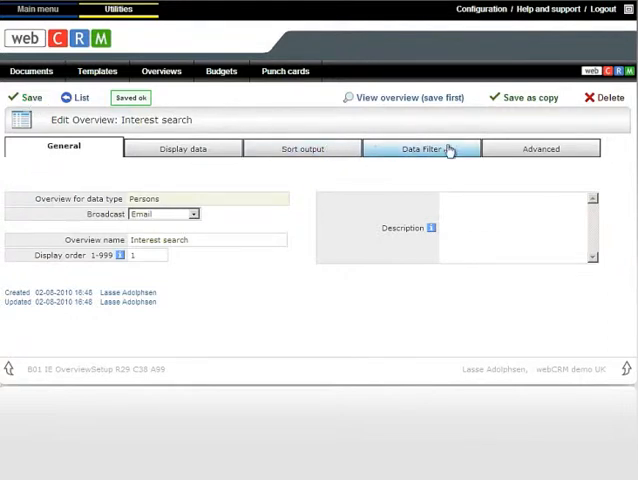
- Review the Data filter and Sort output settings, then the Display data column settings
click(422, 148)
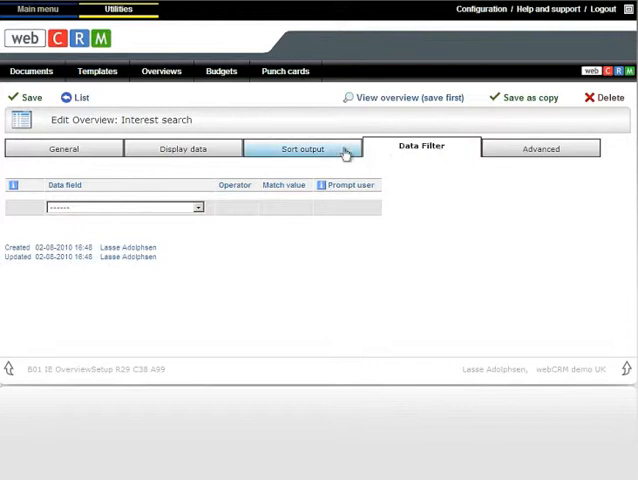
click(302, 148)
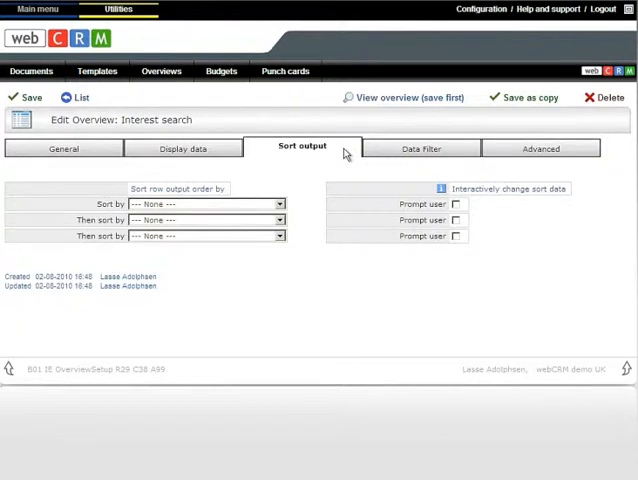
mouse_move(344, 154)
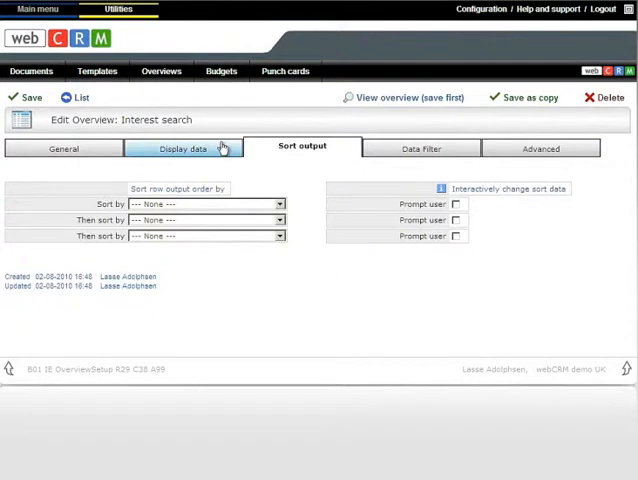
click(182, 148)
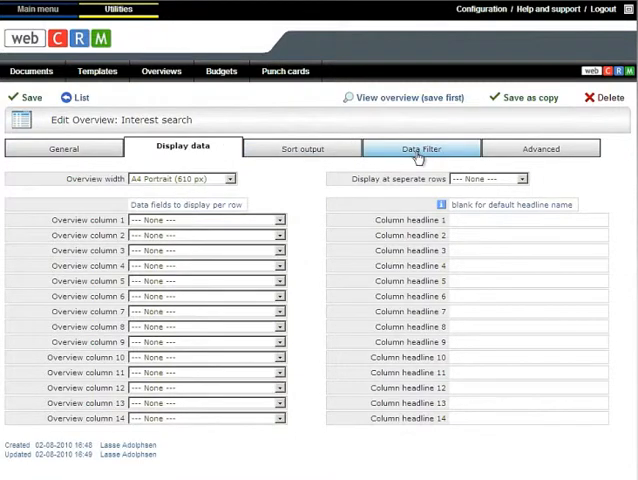
- Filter on Person: Interests = Music or Person: Interests = Sport, and save
click(420, 148)
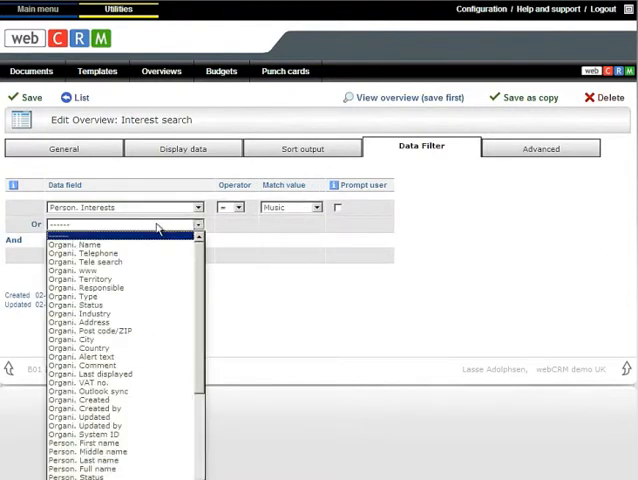
scroll(down, 3)
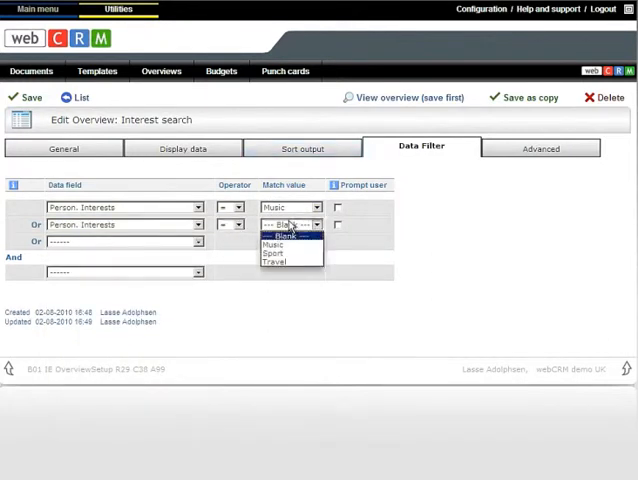
click(276, 250)
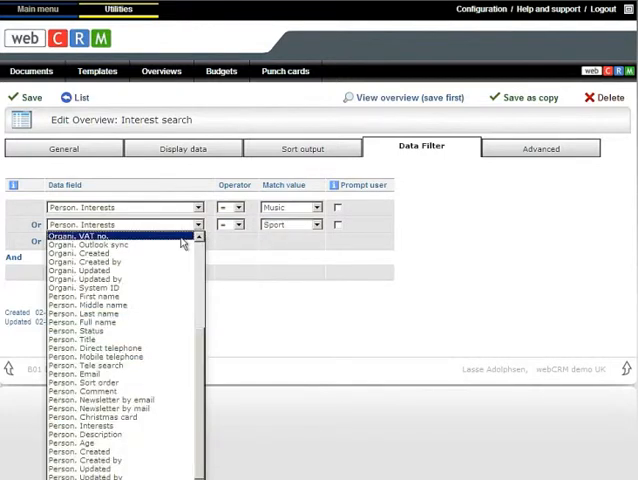
click(28, 96)
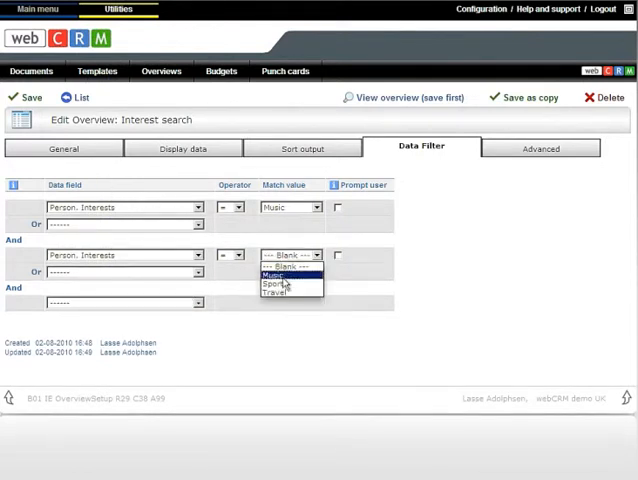
click(280, 276)
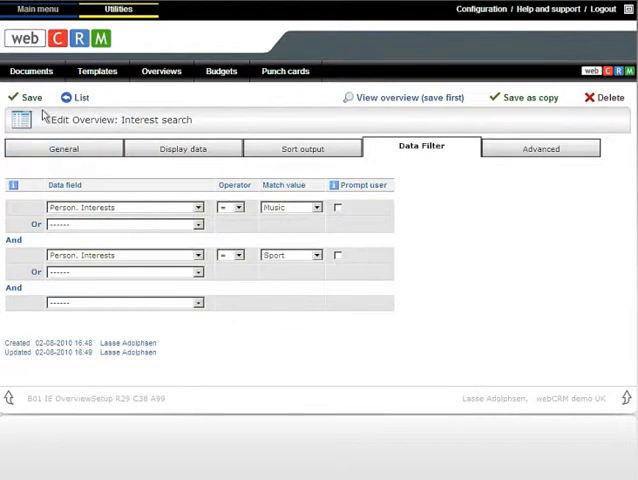
click(30, 96)
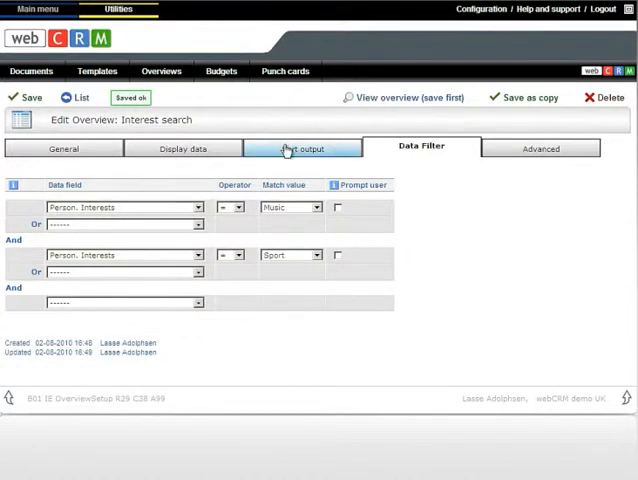
- Sort output by Organisation: Industry then Organisation: Post code/ZIP, and save
click(302, 148)
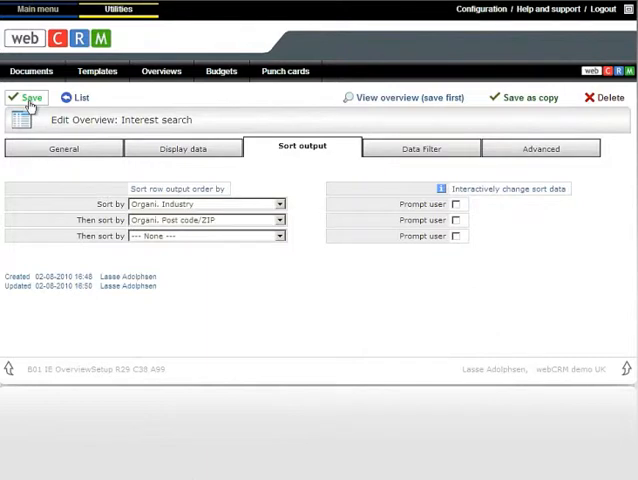
click(28, 96)
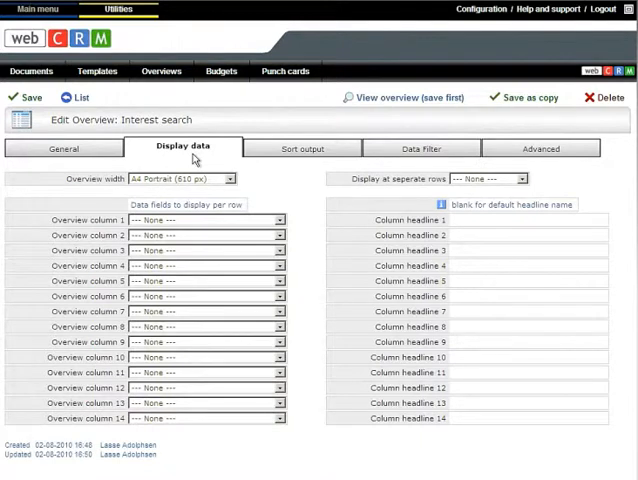
- Set columns 1–6 to organisation name, first name, last name, mobile, email and interests, and save
click(204, 220)
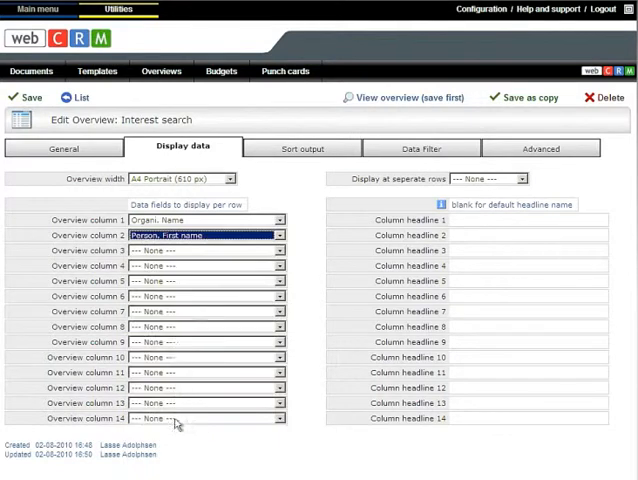
click(204, 252)
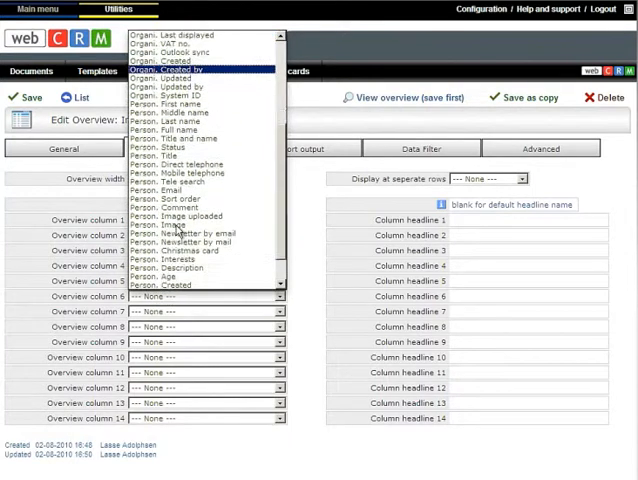
mouse_move(176, 224)
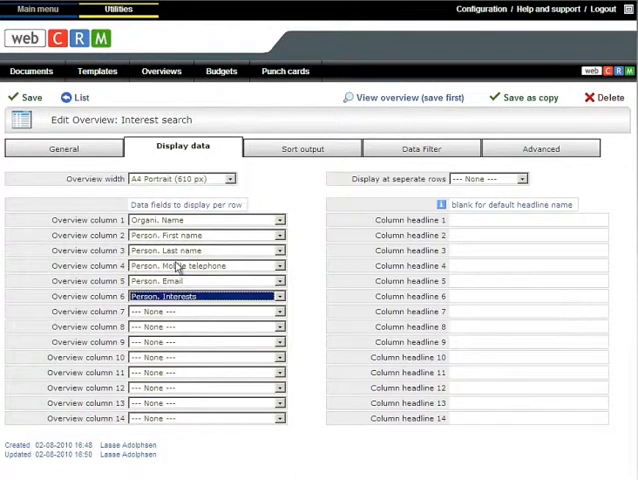
click(30, 96)
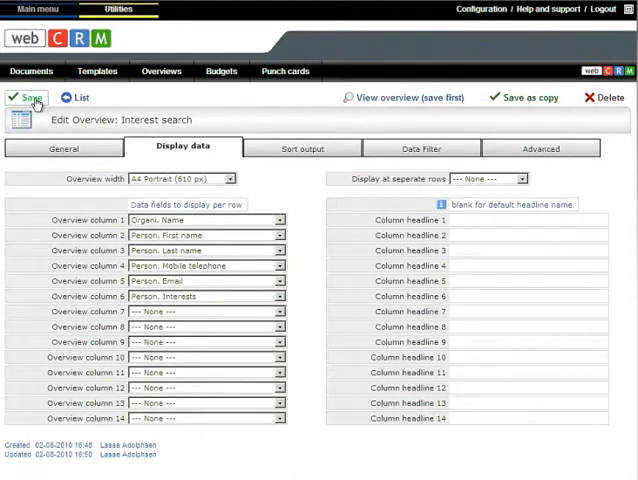
click(28, 96)
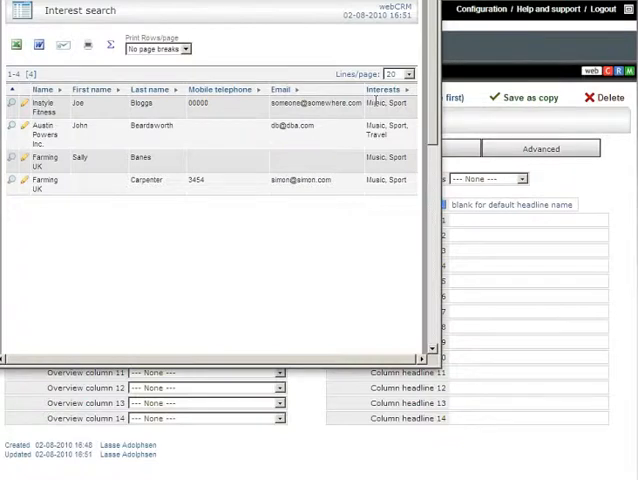
mouse_move(392, 60)
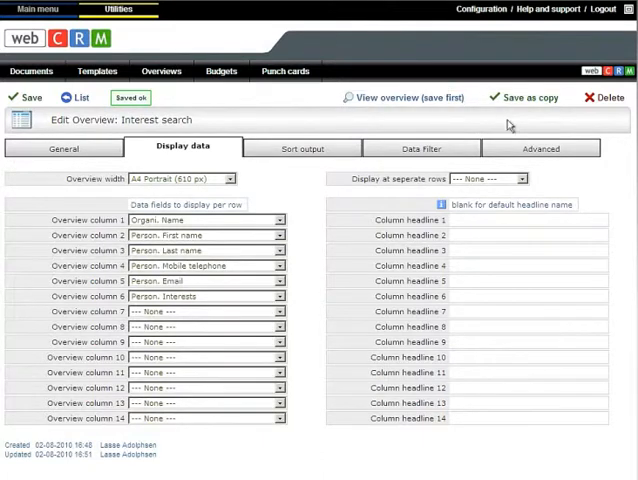
- On Advanced settings, enable the Modify displayed data action, save and open the results
click(540, 148)
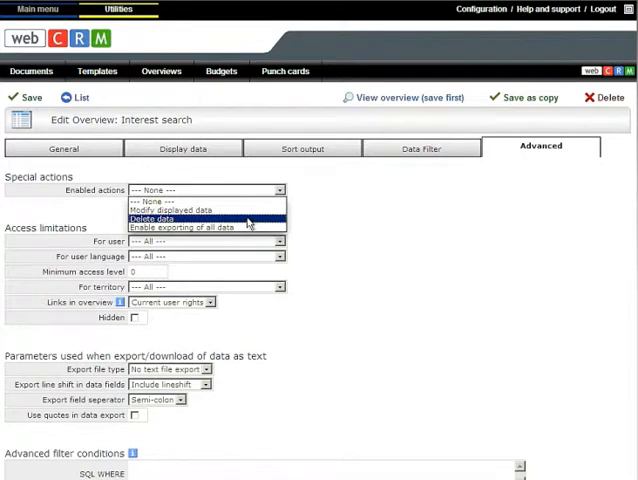
mouse_move(248, 222)
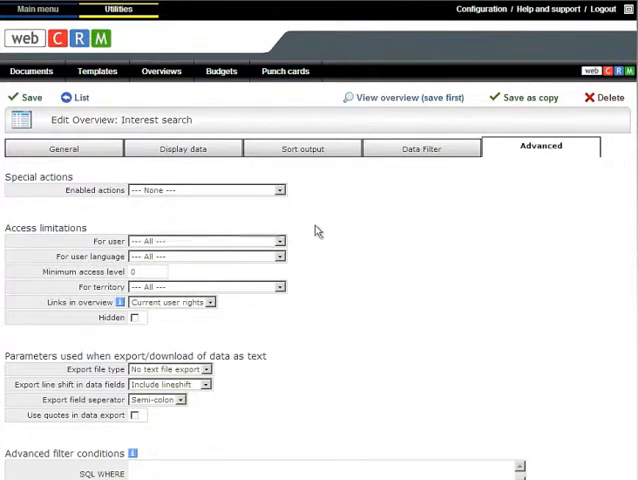
click(204, 240)
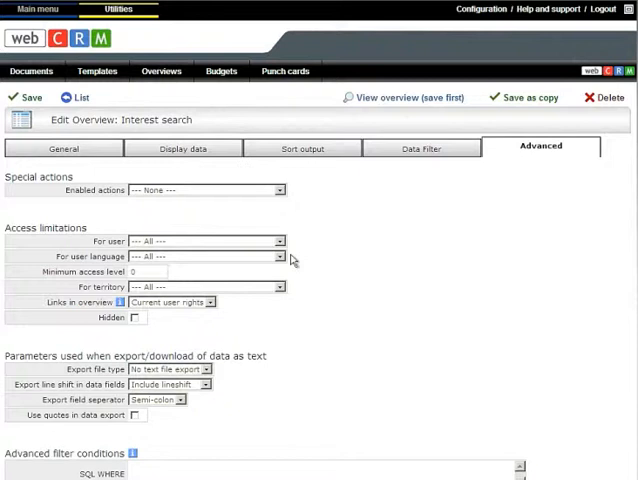
click(280, 256)
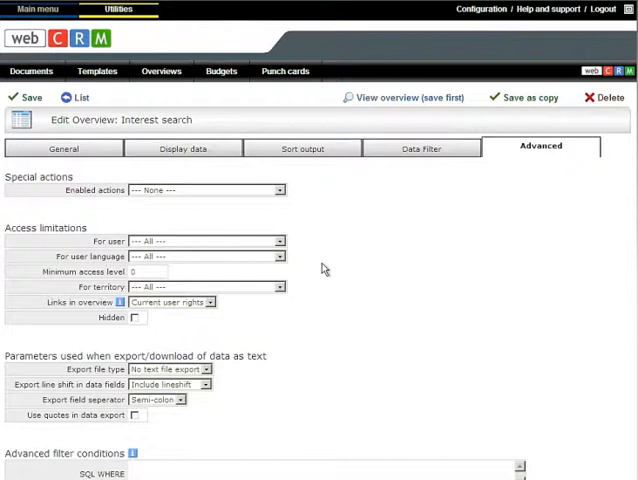
mouse_move(276, 210)
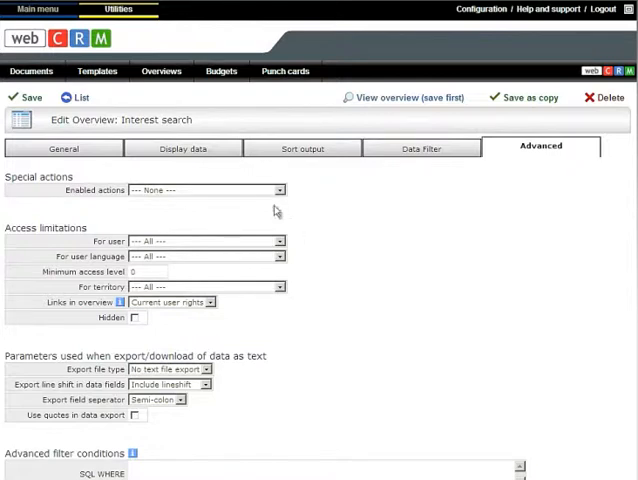
click(204, 190)
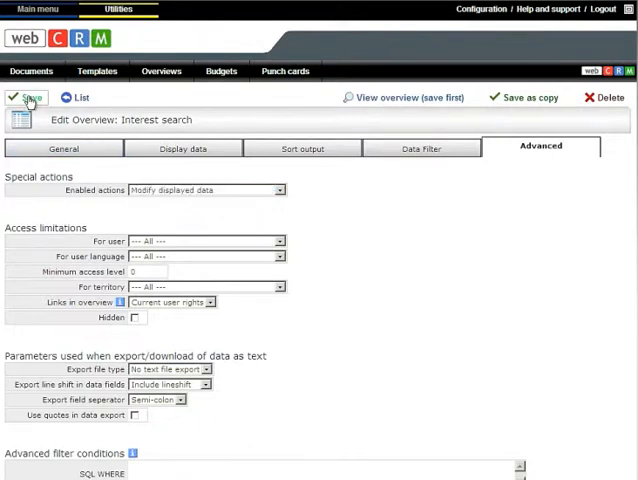
click(28, 96)
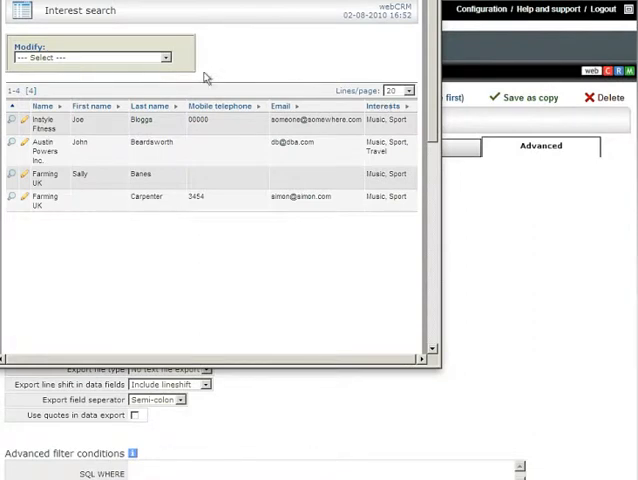
click(90, 56)
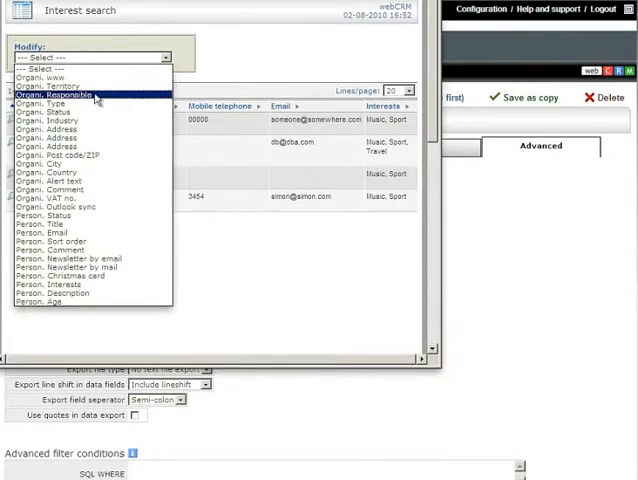
click(92, 94)
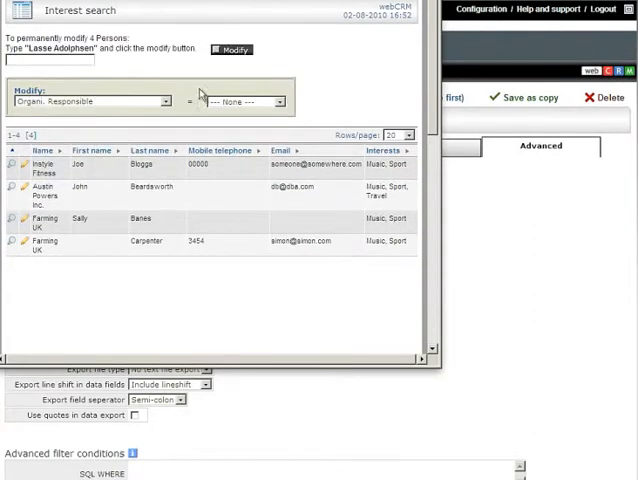
click(248, 100)
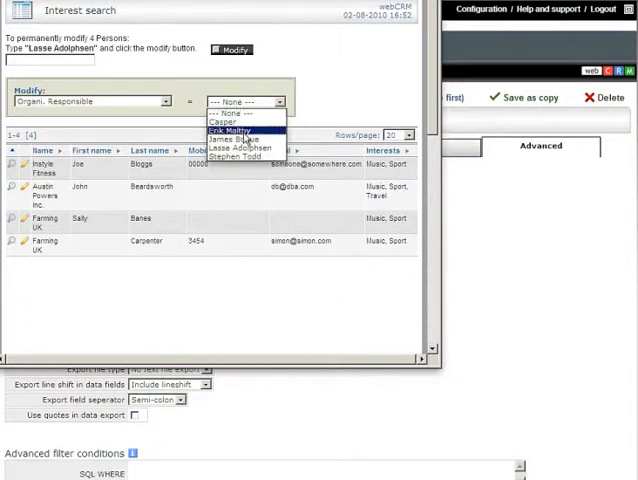
click(236, 140)
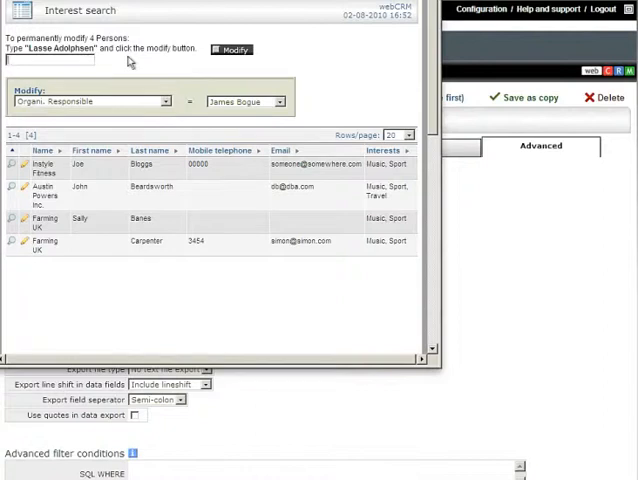
text(Lasse Ad)
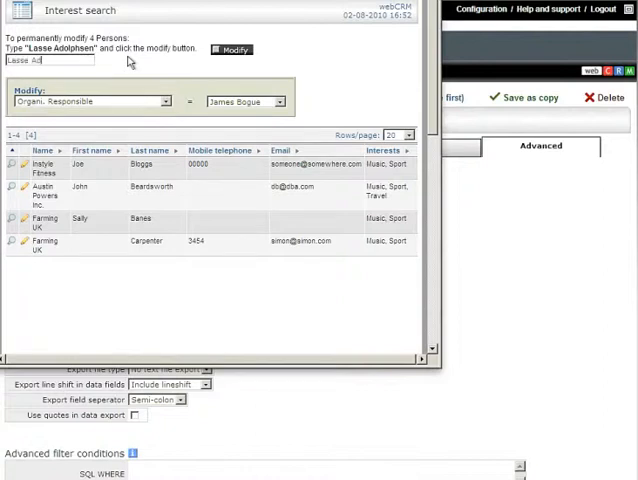